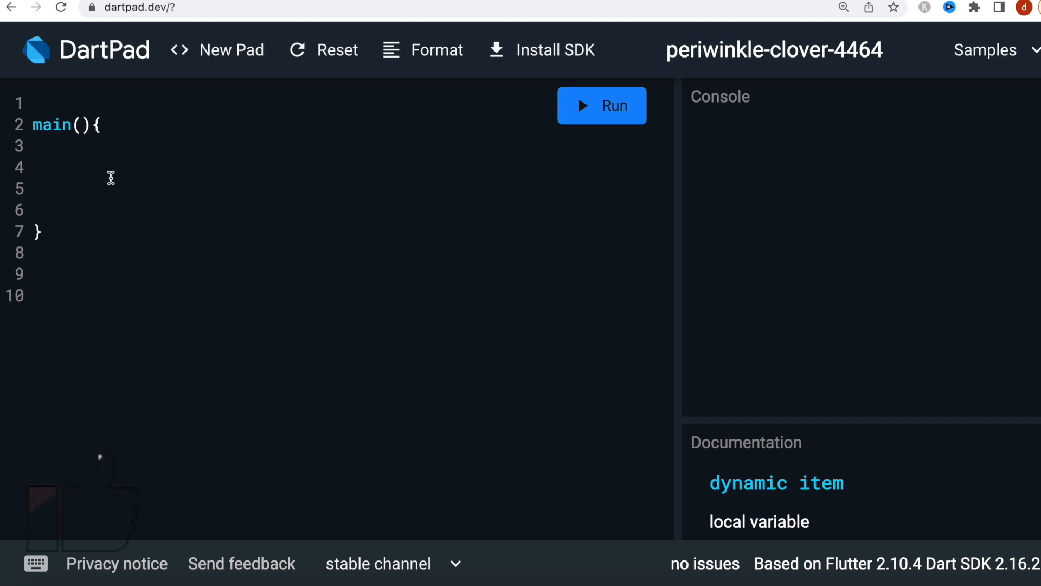
Declare the list ['steve', 'bill', 'musk'] and convert it with list.asMap().
{"action": "type", "text": "List list = ['steve', 'bill', 'musk'];"}
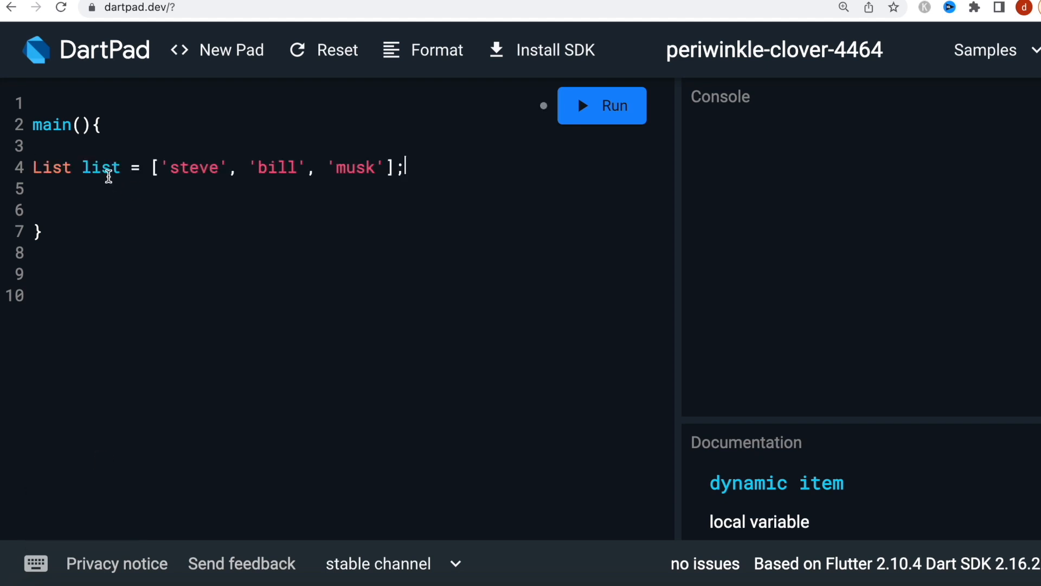
{"action": "type", "text": "Map map = list.asMap();"}
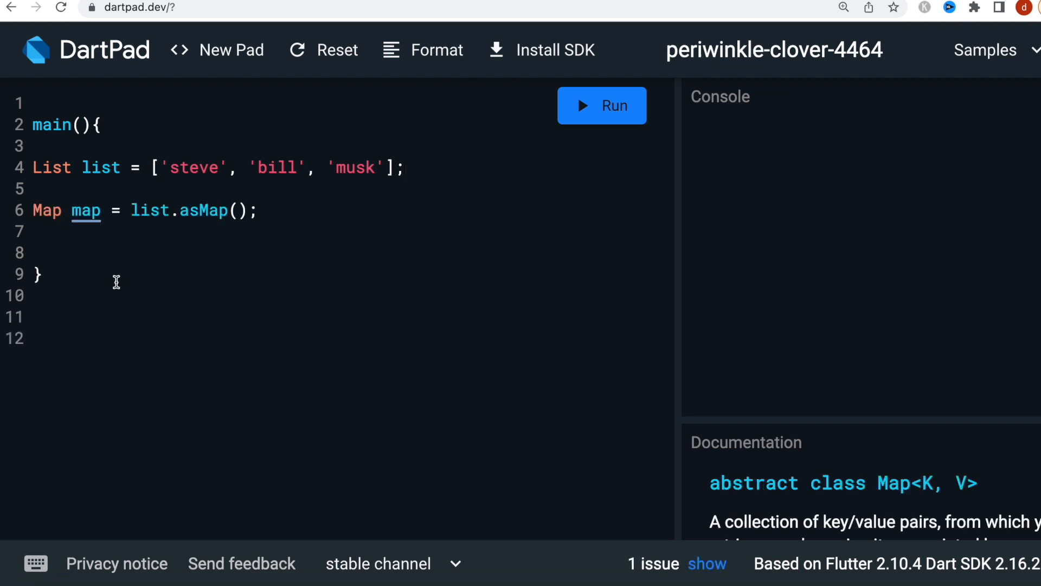
{"action": "mouse_move", "coordinate": [160, 259]}
{"action": "type", "text": "print(map);"}
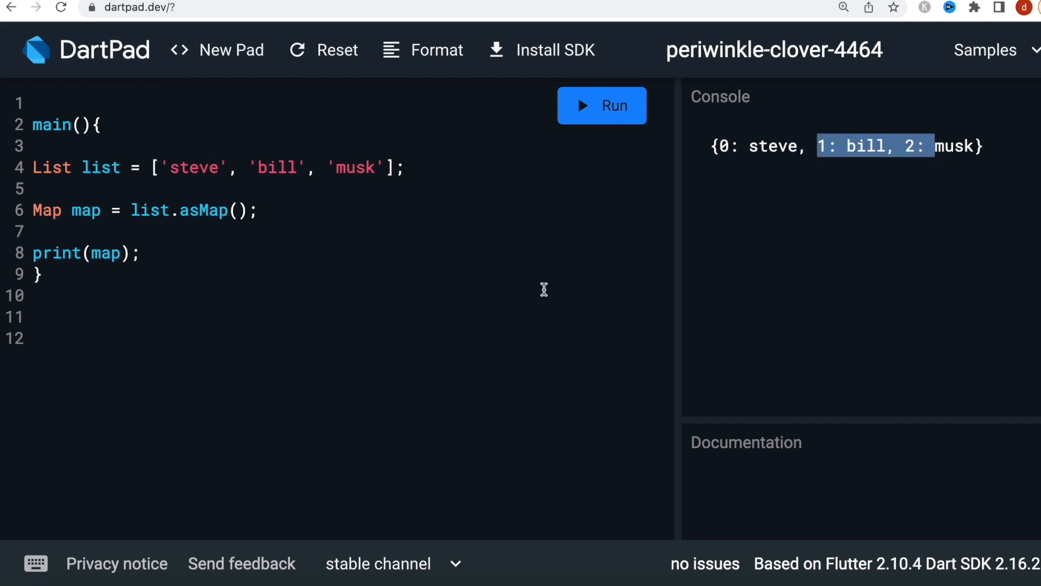
{"action": "mouse_move", "coordinate": [733, 162]}
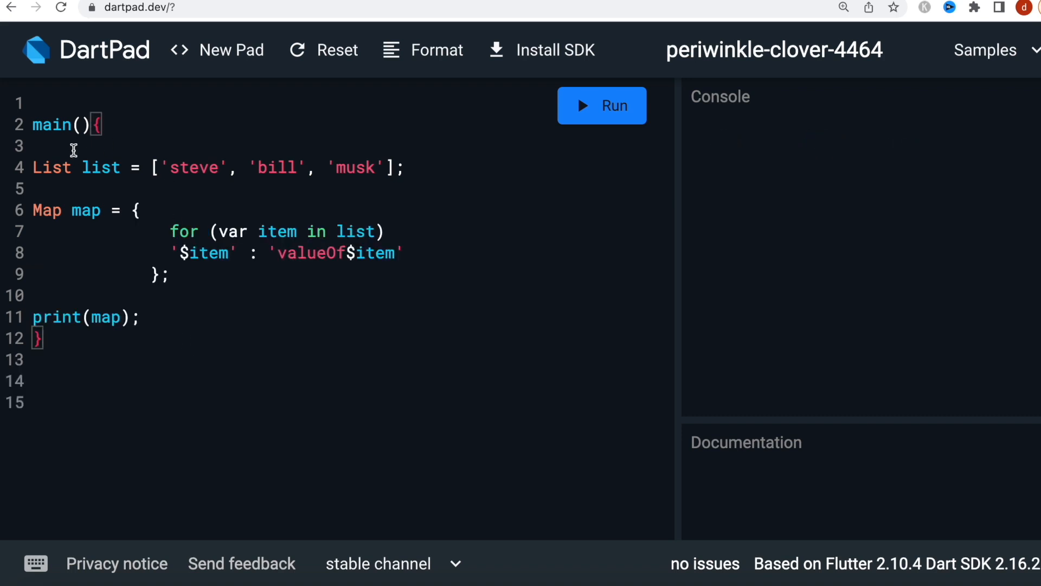
Replace asMap() with a collection-for literal mapping '$item' to 'valueOf$item', then run.
{"action": "left_click", "coordinate": [103, 210]}
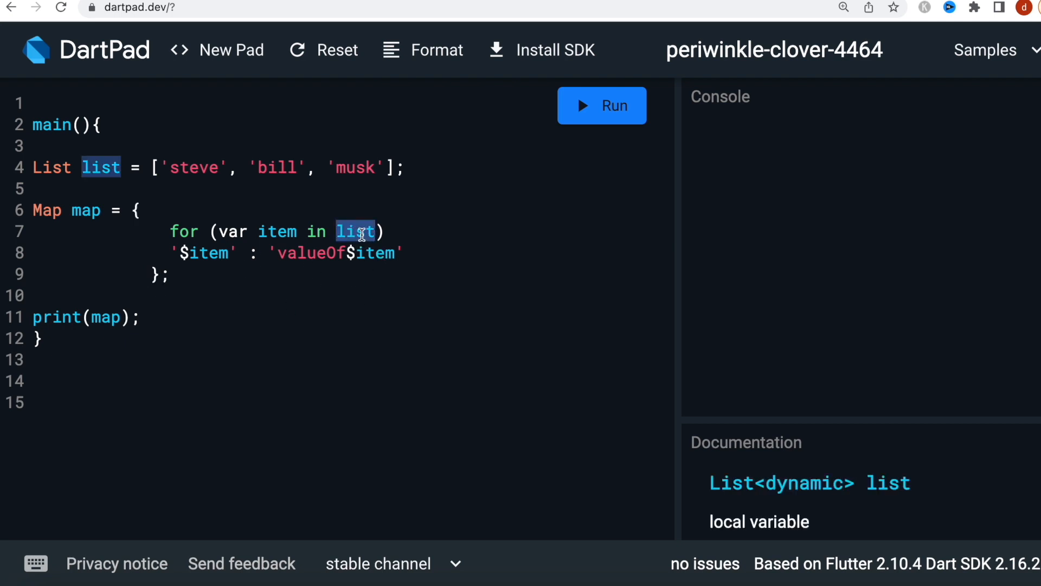
{"action": "mouse_move", "coordinate": [332, 300]}
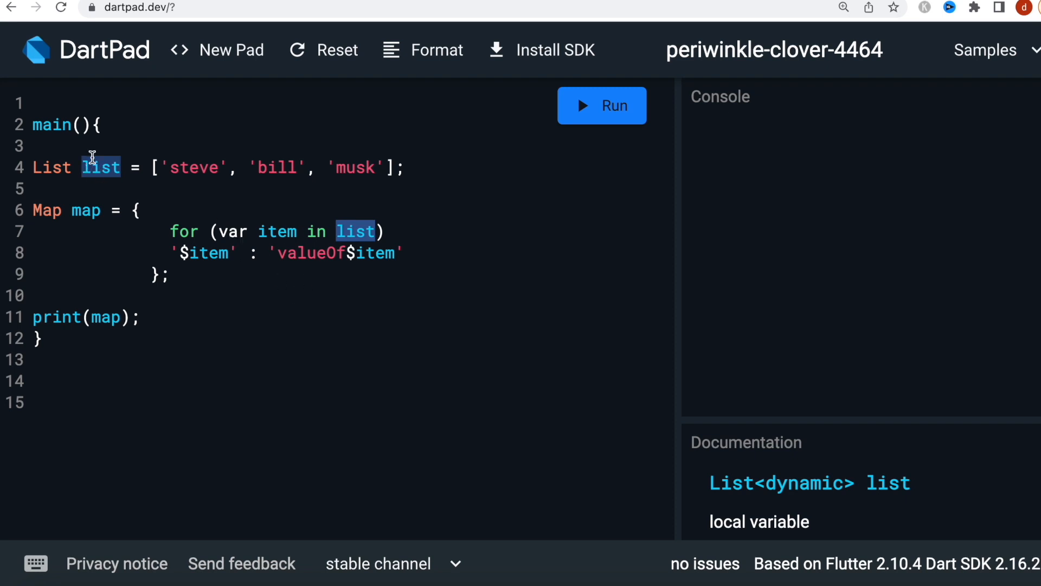
{"action": "mouse_move", "coordinate": [363, 239]}
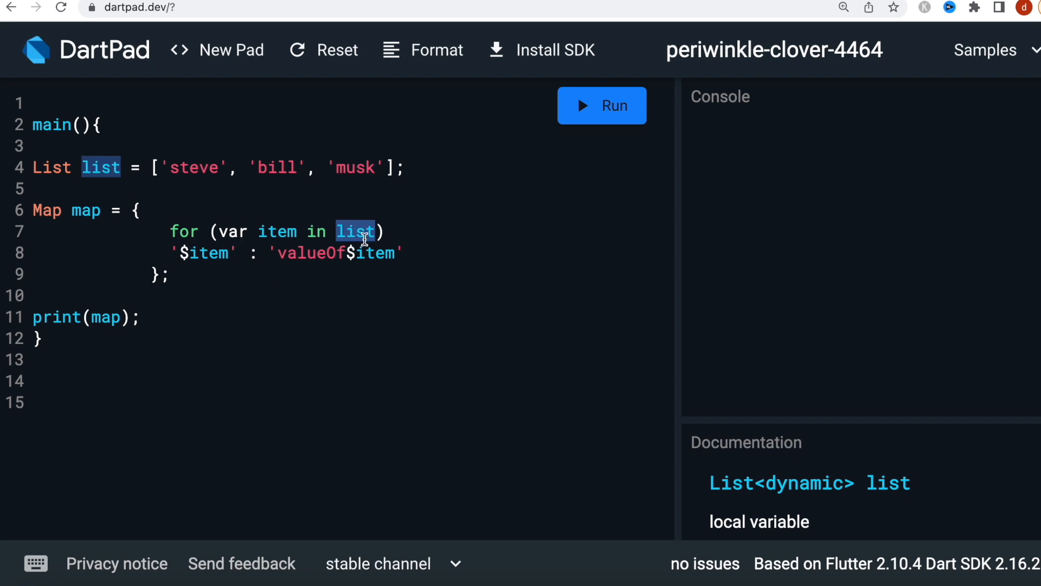
{"action": "left_click", "coordinate": [277, 231]}
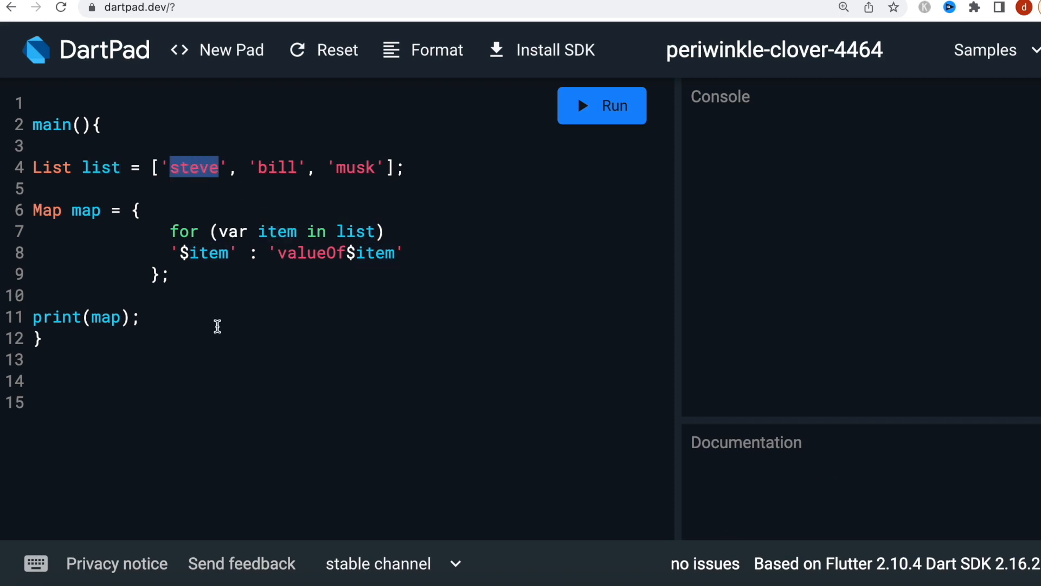
{"action": "left_click", "coordinate": [277, 231]}
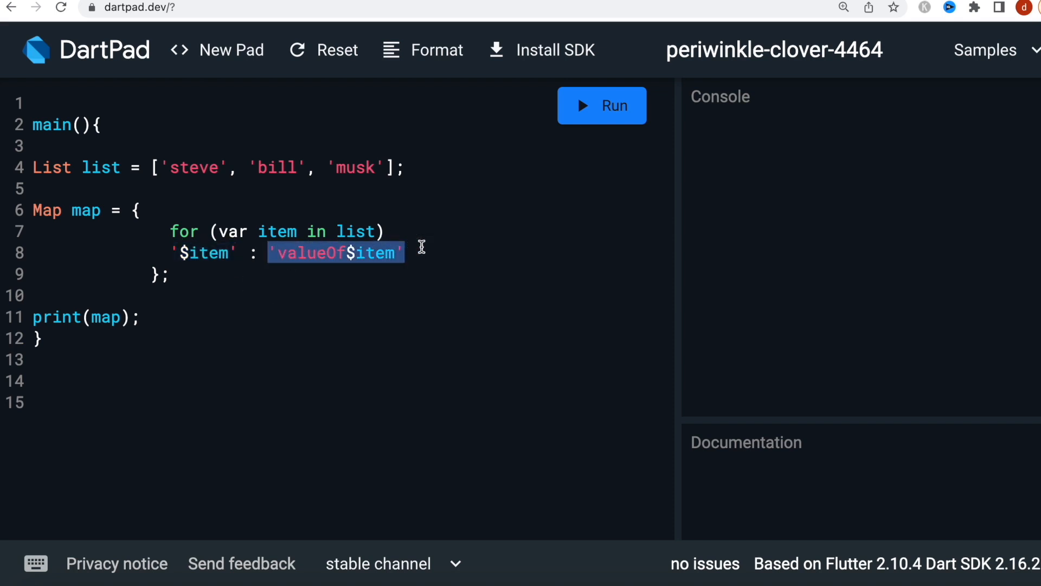
{"action": "mouse_move", "coordinate": [330, 272]}
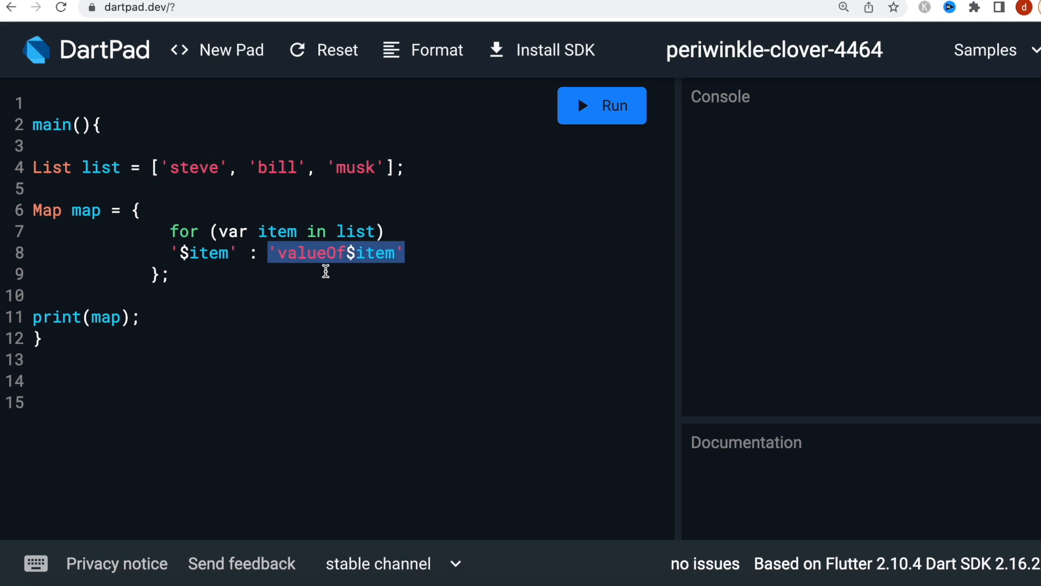
{"action": "left_click", "coordinate": [494, 219]}
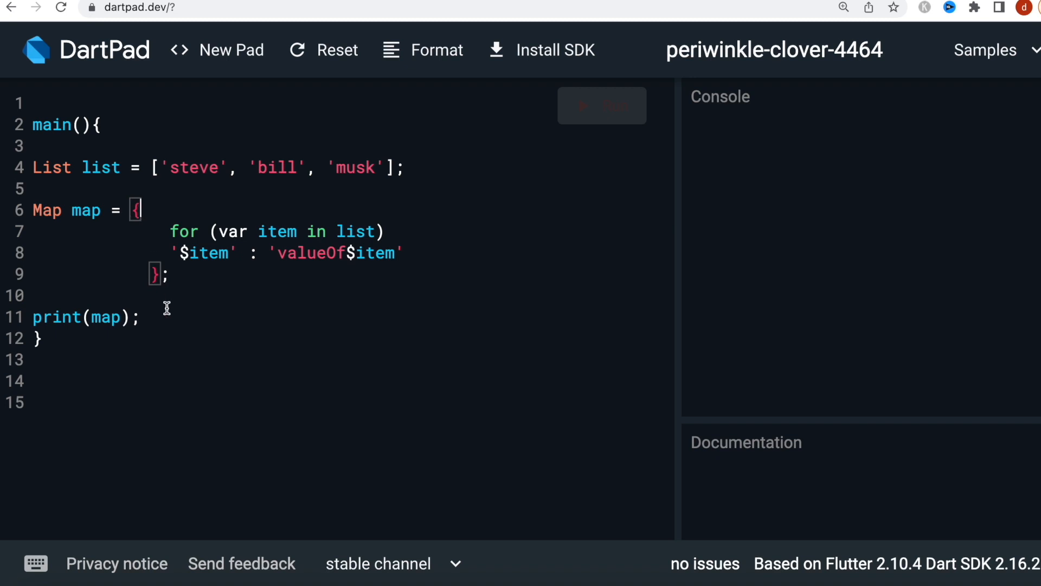
Run the code, inspect the printed valueOf map in the console, and select valueOf.
{"action": "left_click", "coordinate": [601, 105]}
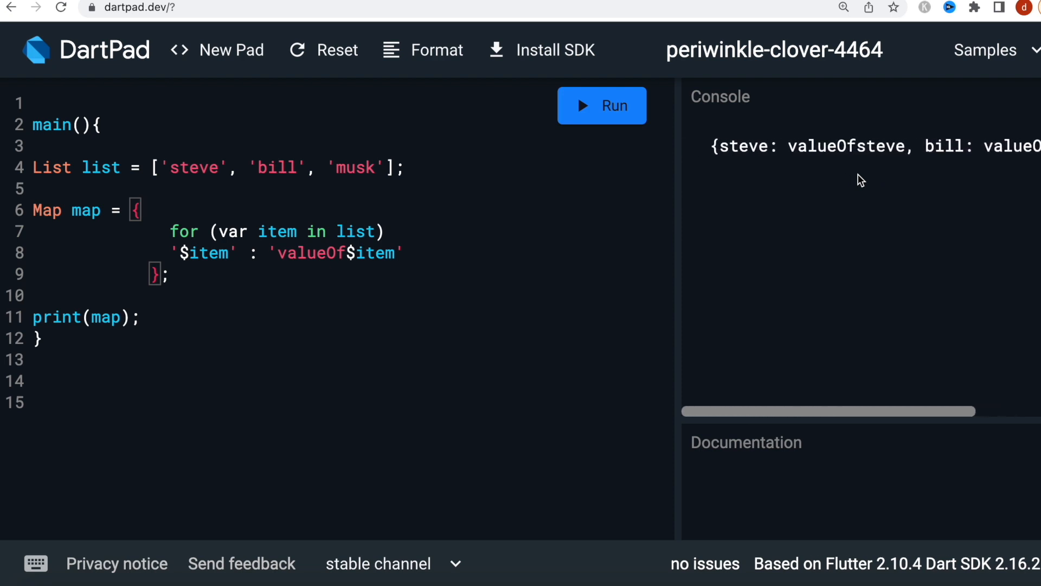
{"action": "double_click", "coordinate": [742, 146]}
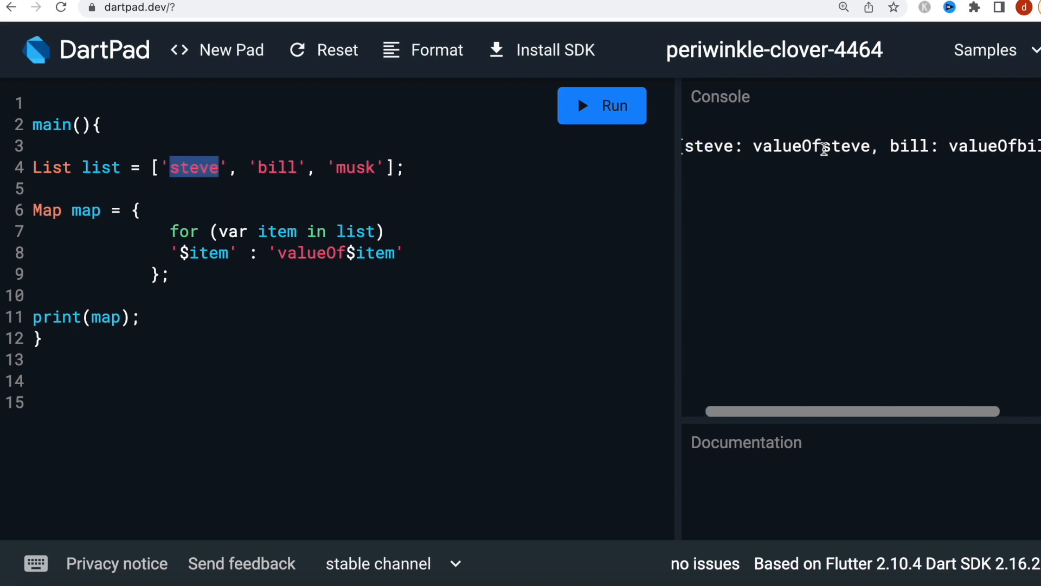
{"action": "double_click", "coordinate": [311, 253]}
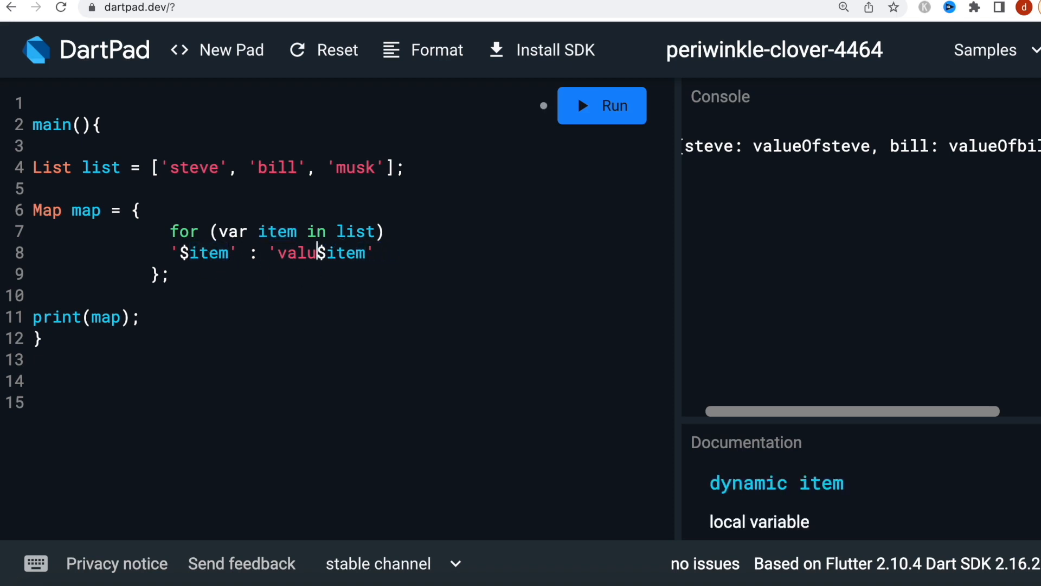
Replace the valueOf prefix with 'new' and rerun to print newsteve, newbill, newmusk.
{"action": "type", "text": "new"}
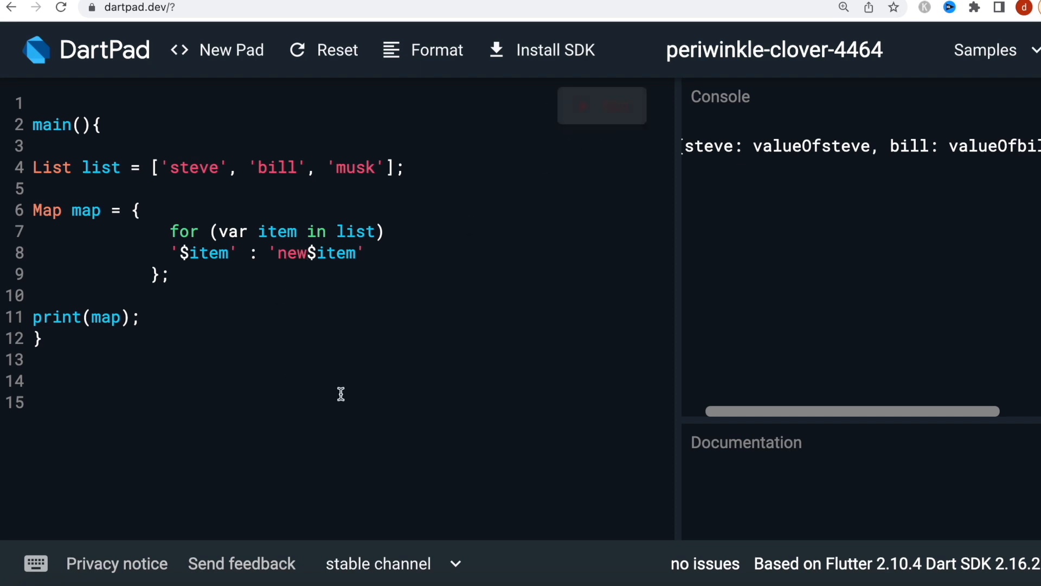
{"action": "mouse_move", "coordinate": [361, 311]}
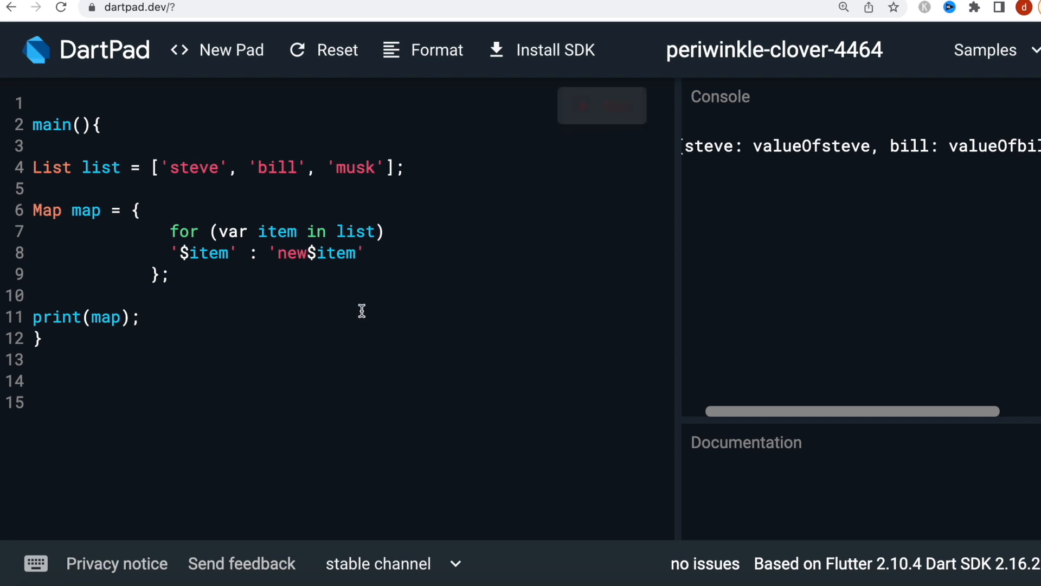
{"action": "left_click", "coordinate": [600, 105]}
{"action": "type", "text": "int"}
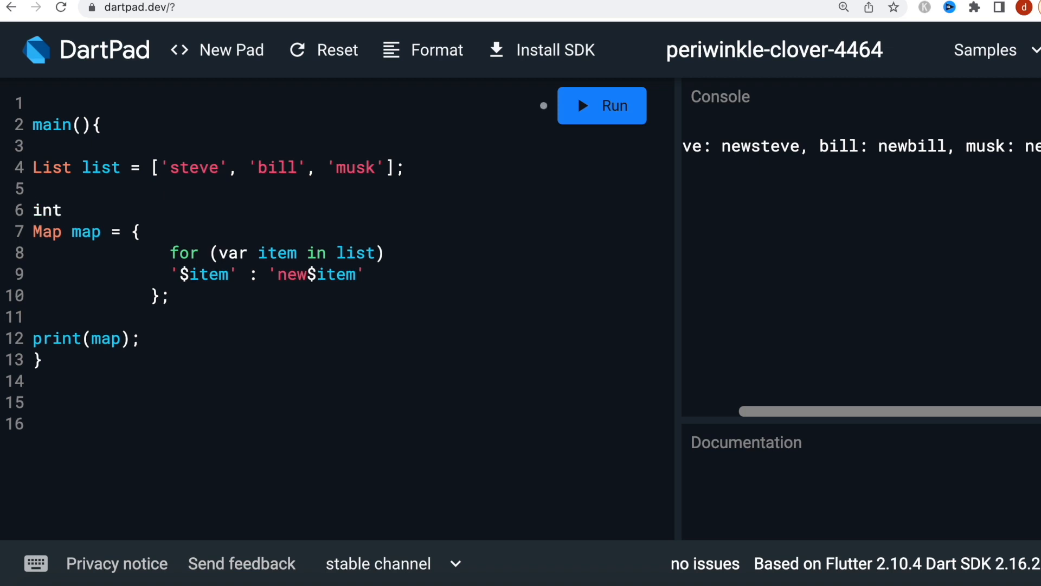
Declare int x=0, use x++ as each value, and run to print {steve: 0, bill: 1, musk: 2}.
{"action": "type", "text": "x=0;"}
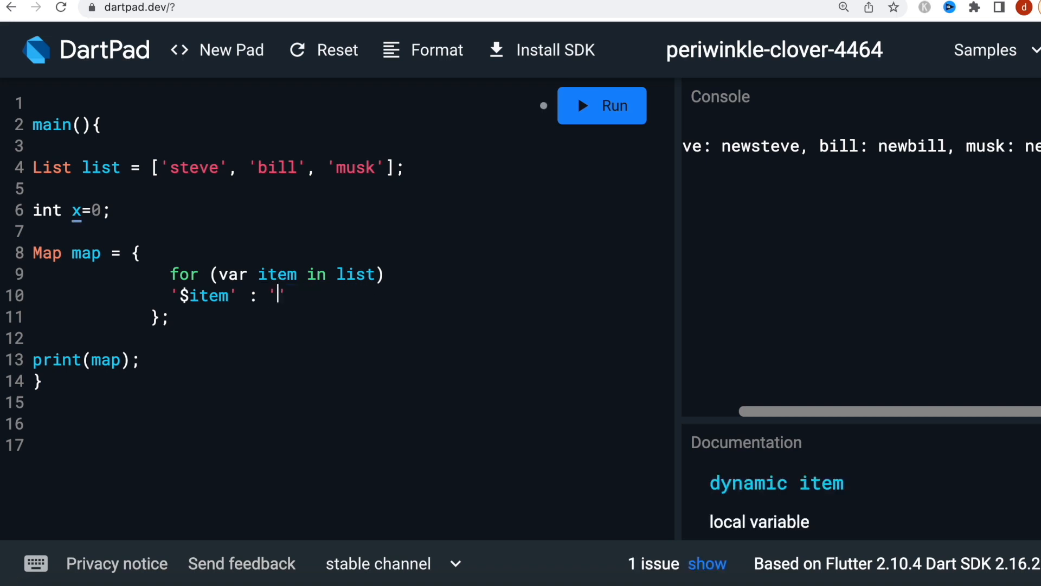
{"action": "type", "text": "x++"}
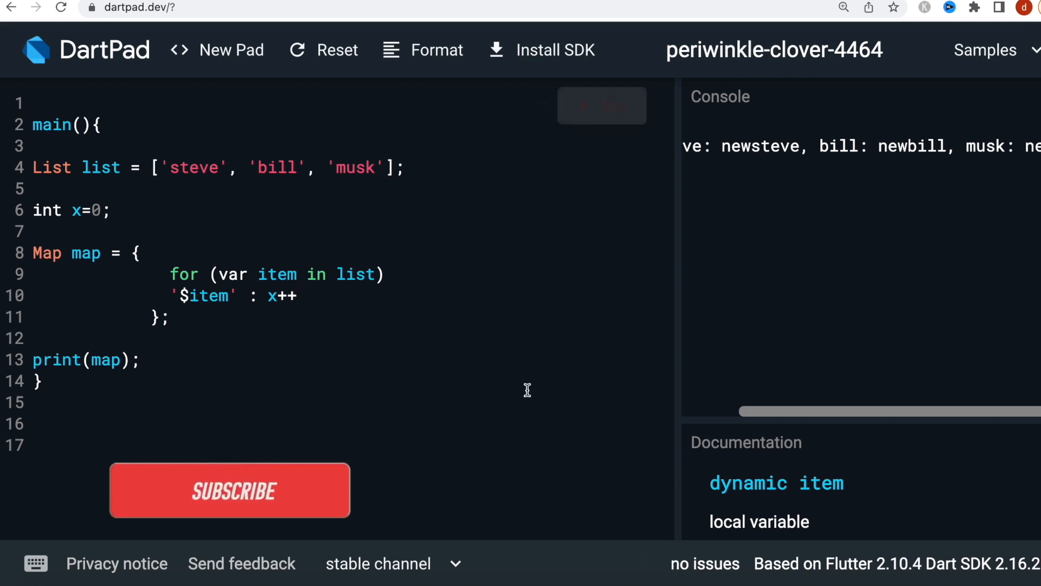
{"action": "left_click", "coordinate": [229, 491]}
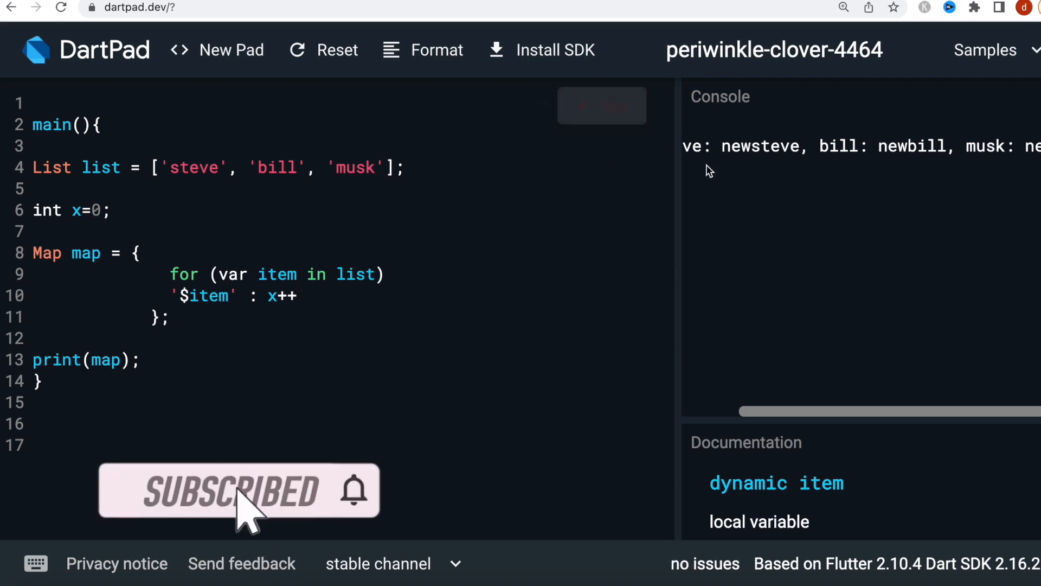
{"action": "left_click", "coordinate": [601, 105]}
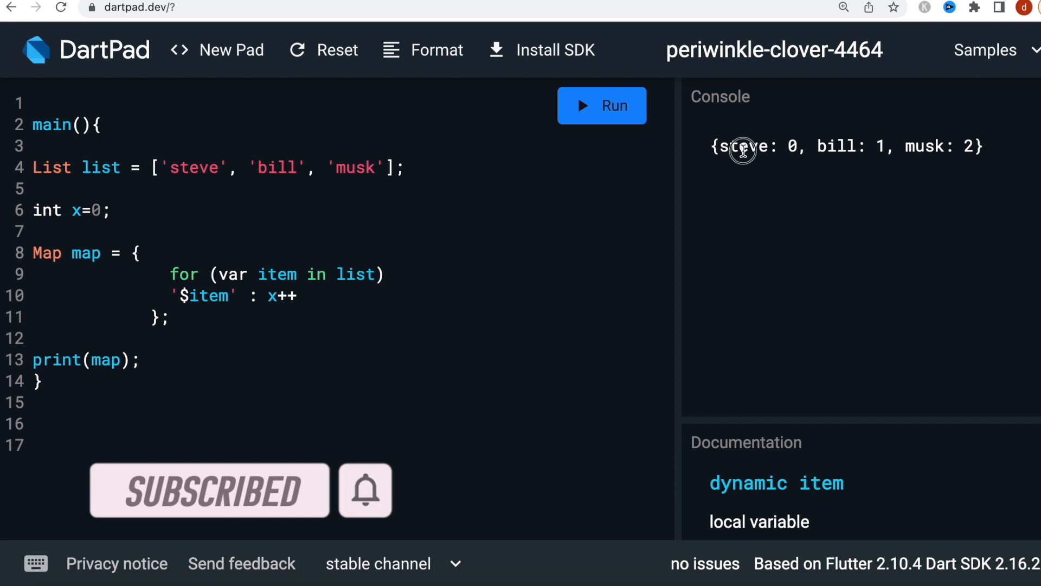
{"action": "double_click", "coordinate": [742, 146]}
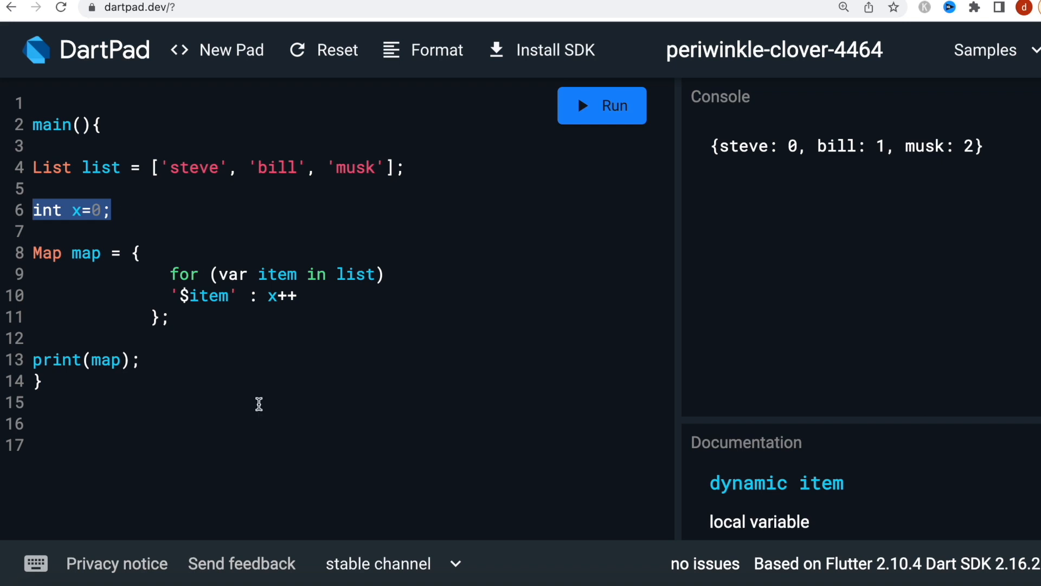
{"action": "mouse_move", "coordinate": [278, 313]}
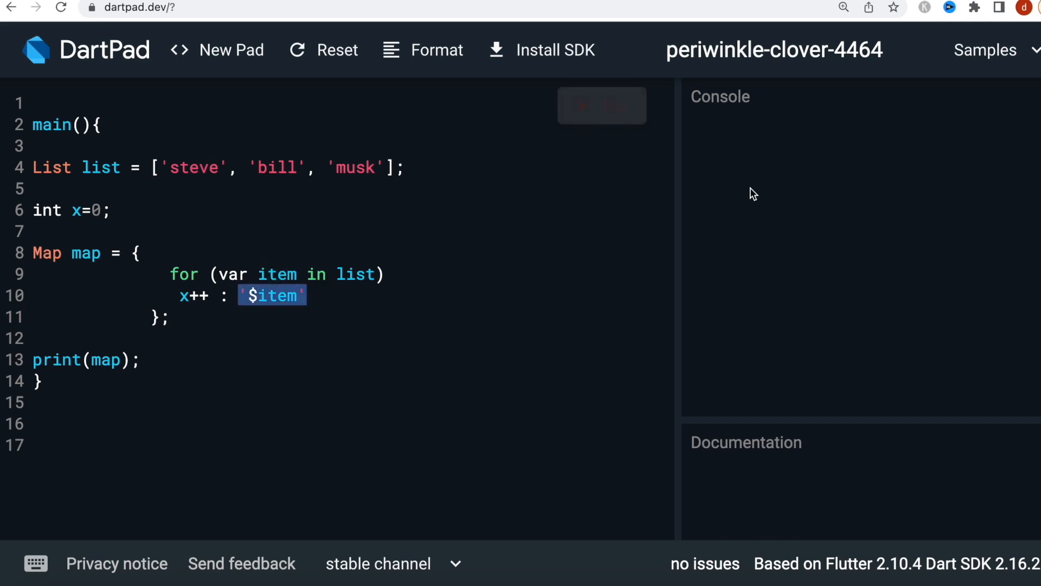
{"action": "mouse_move", "coordinate": [784, 183]}
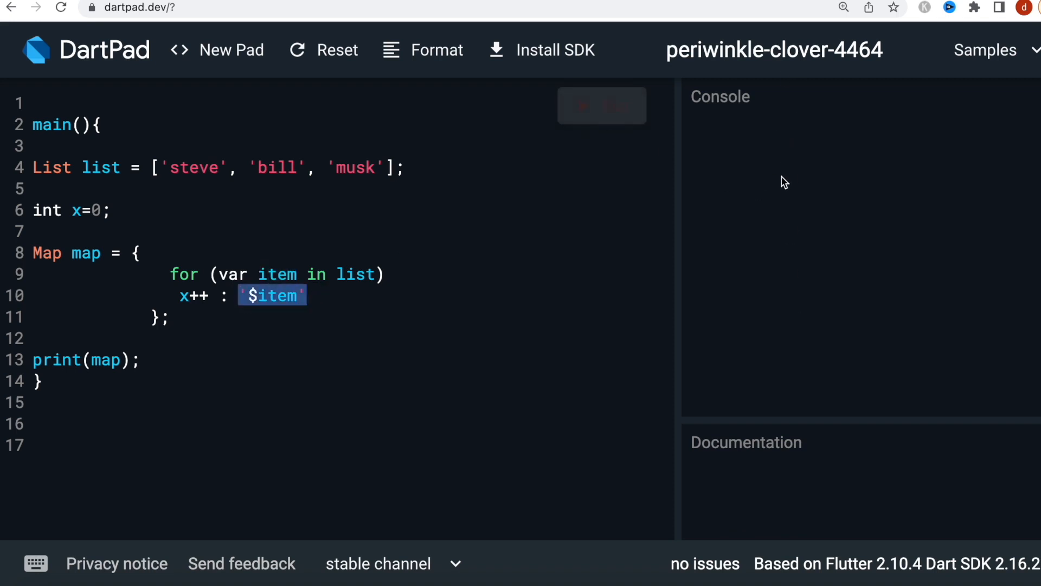
Run the swapped x++ : '$item' entry, printing {0: steve, 1: bill, 2: musk}.
{"action": "left_click", "coordinate": [601, 104]}
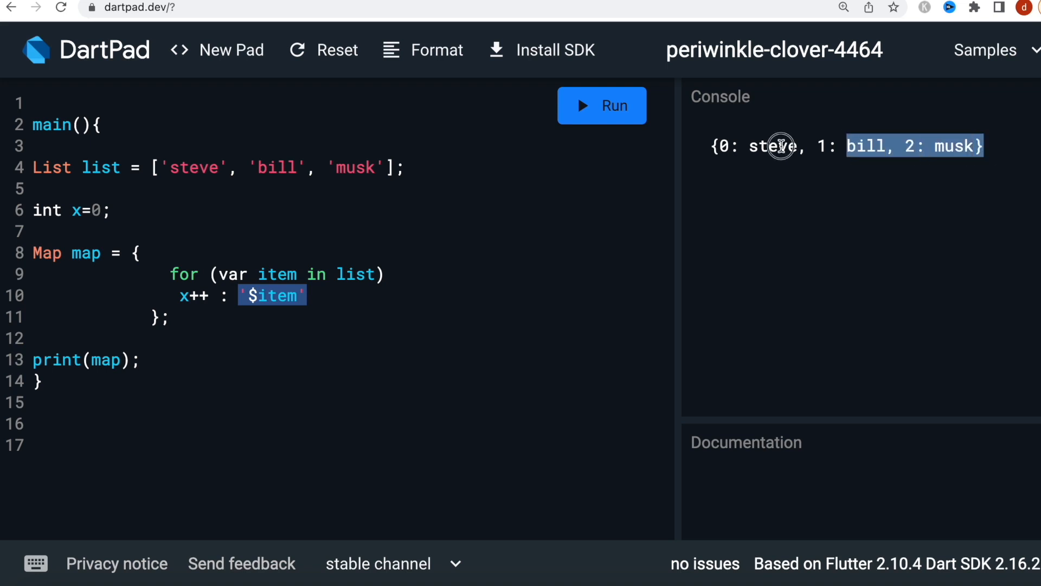